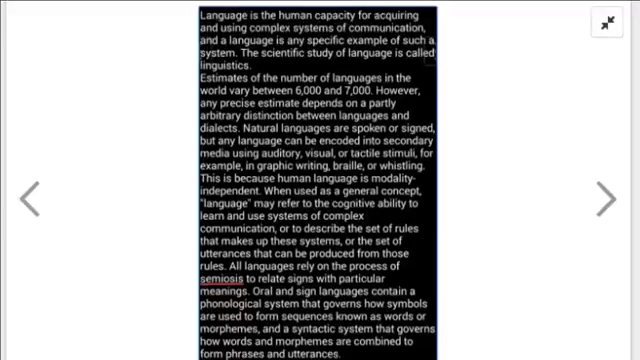
scroll(down, 3)
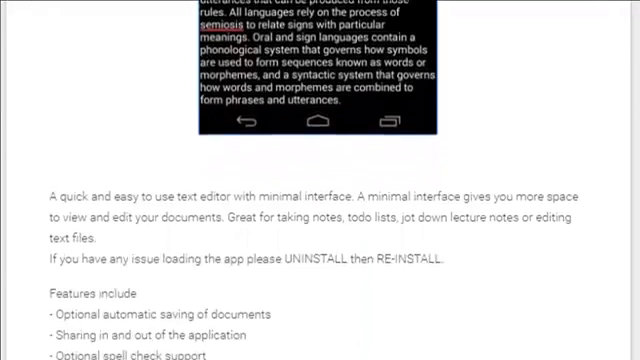
scroll(down, 3)
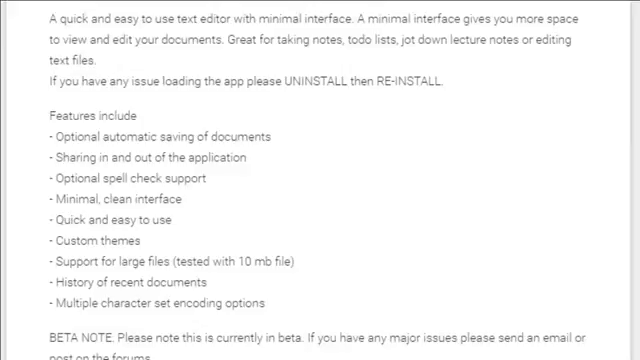
scroll(down, 3)
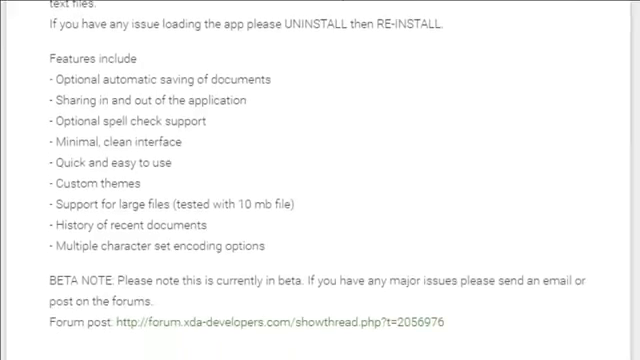